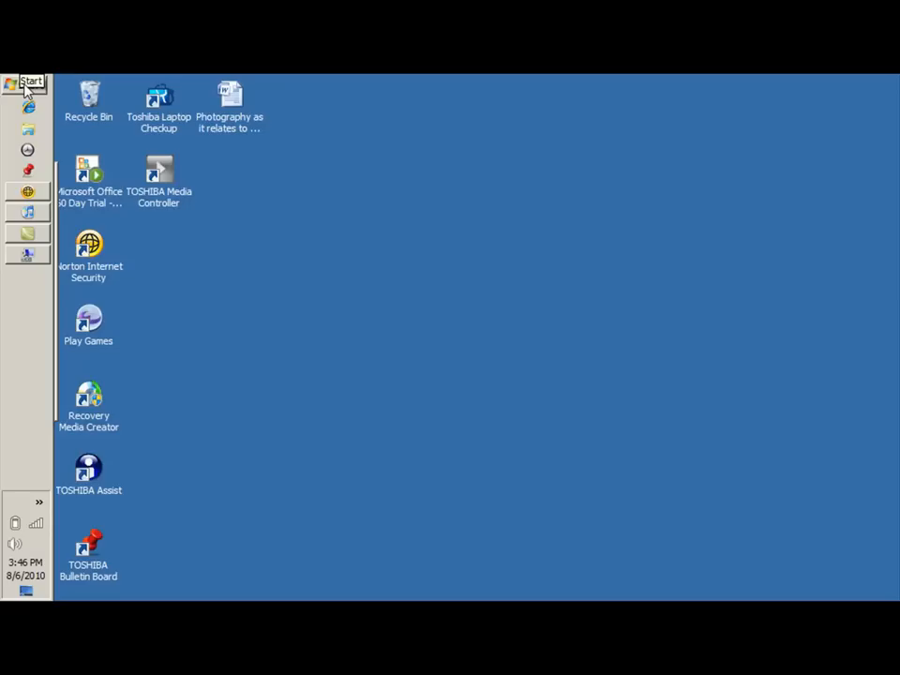
Step: Bring up the Computer entry's shortcut menu from the Start menu to reach Manage
{"action": "left_click", "coordinate": [26, 85]}
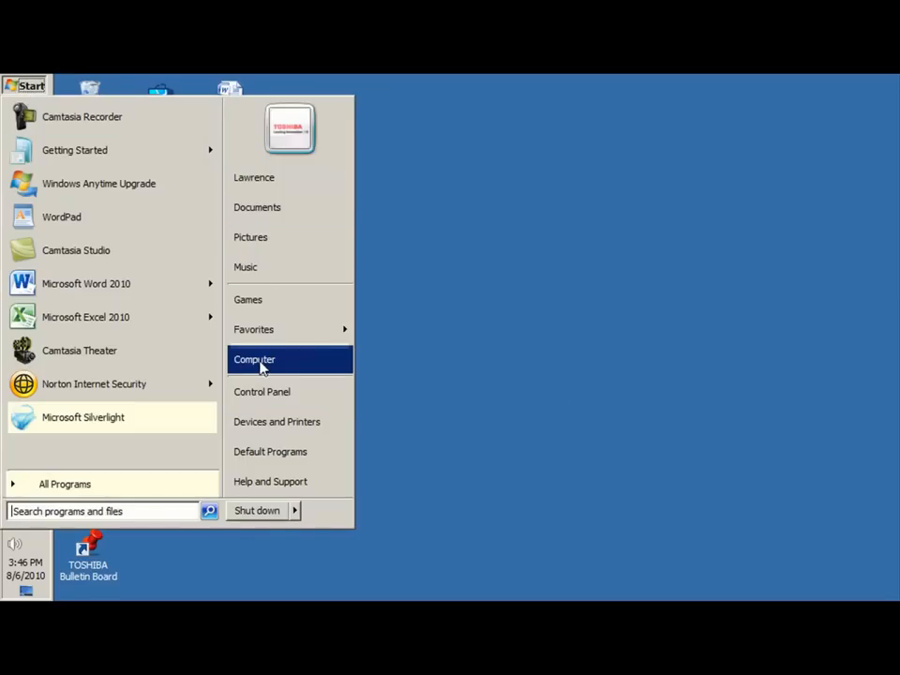
{"action": "right_click", "coordinate": [255, 360]}
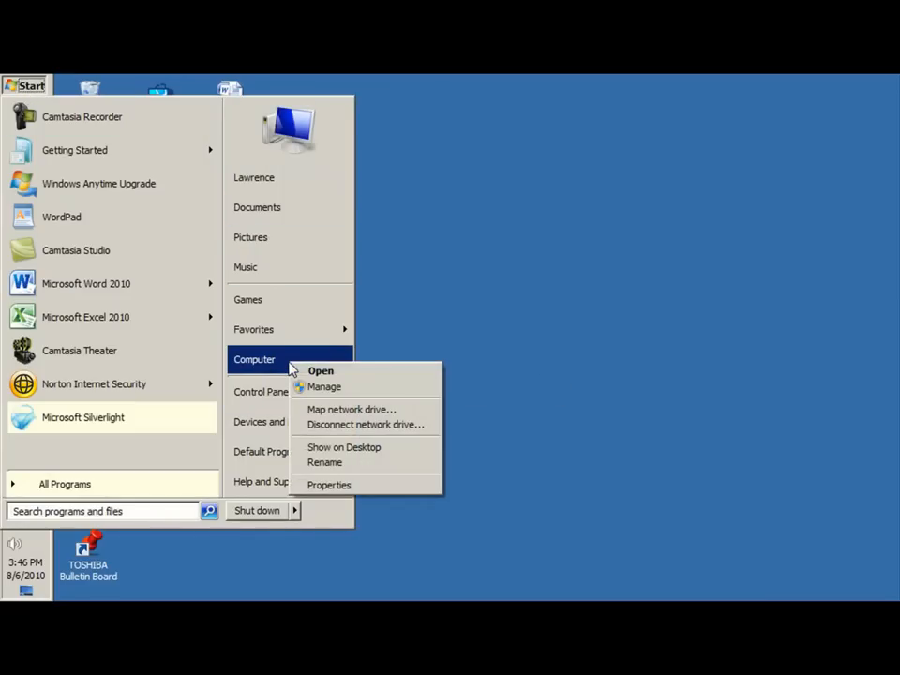
{"action": "mouse_move", "coordinate": [323, 387]}
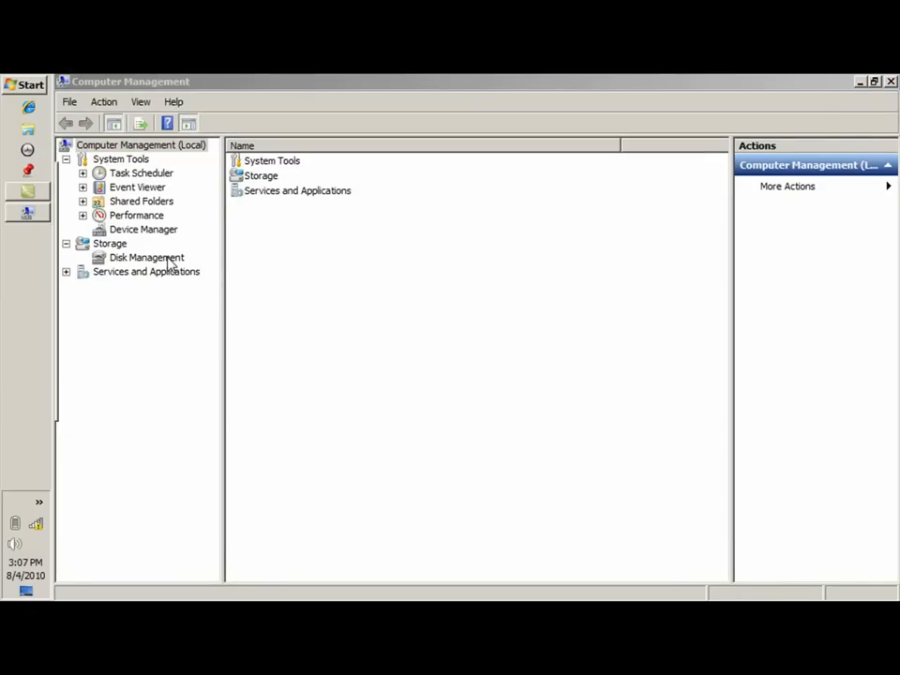
Step: Initialize the unallocated 232.89 GB Disk 1 with the MBR partition style via Disk Management
{"action": "left_click", "coordinate": [146, 257]}
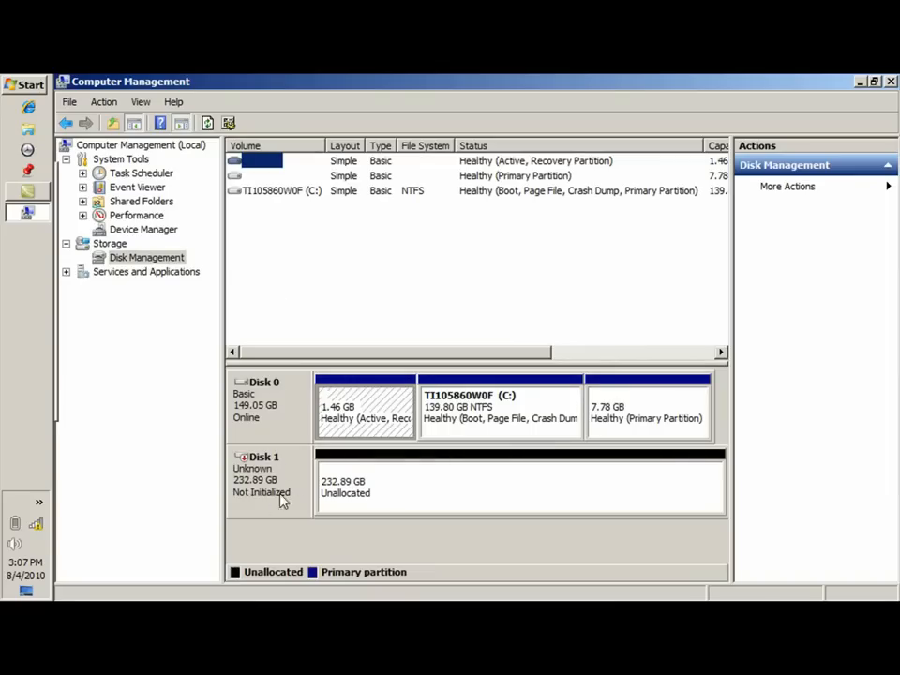
{"action": "mouse_move", "coordinate": [284, 481]}
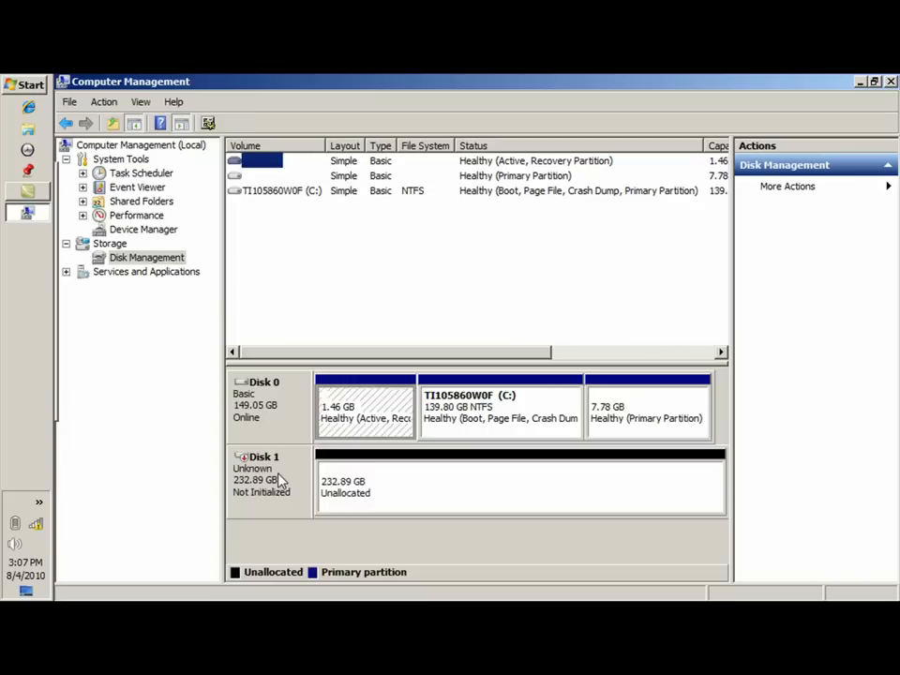
{"action": "right_click", "coordinate": [262, 479]}
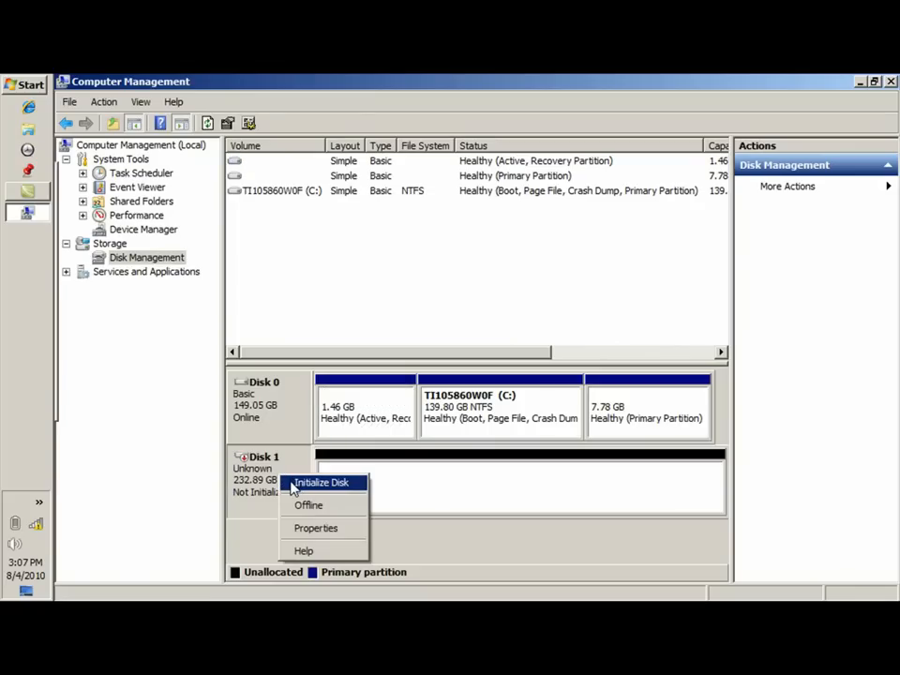
{"action": "left_click", "coordinate": [323, 482]}
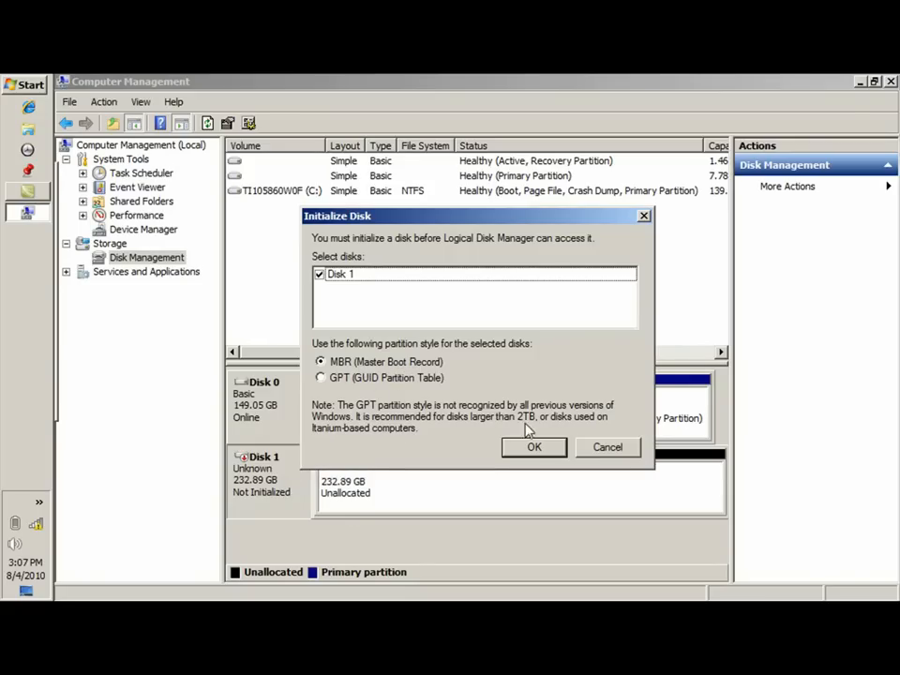
{"action": "left_click", "coordinate": [532, 446]}
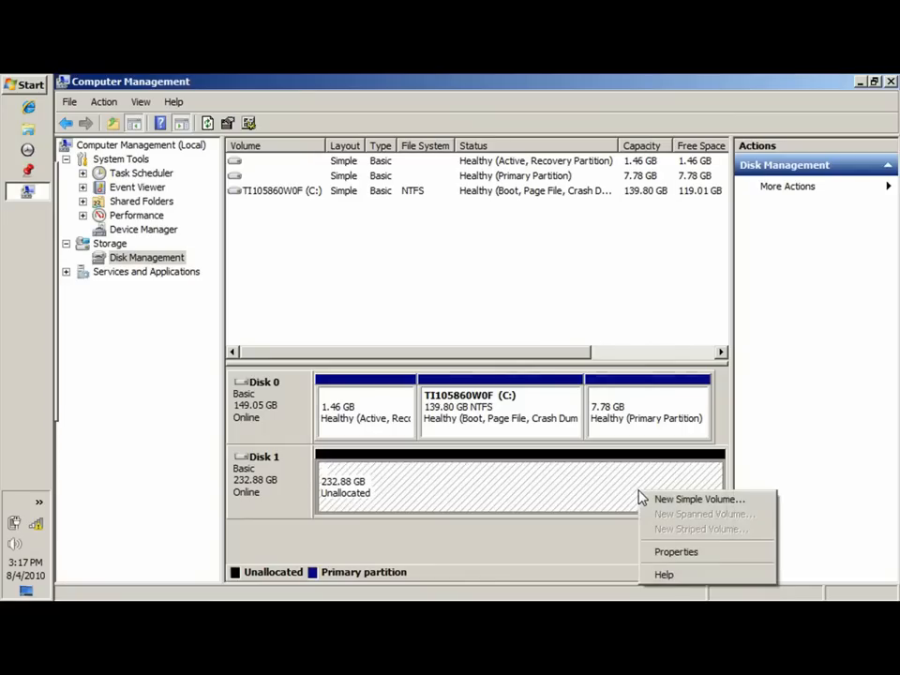
{"action": "mouse_move", "coordinate": [698, 499]}
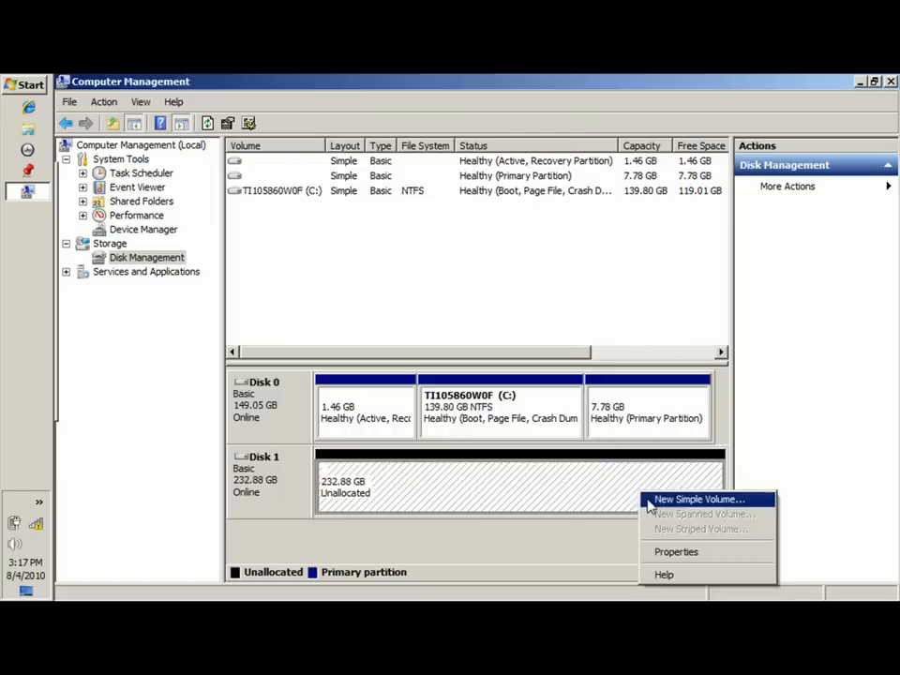
Step: Create a full-size simple volume on Disk 1 as drive D with quick NTFS format
{"action": "left_click", "coordinate": [698, 499]}
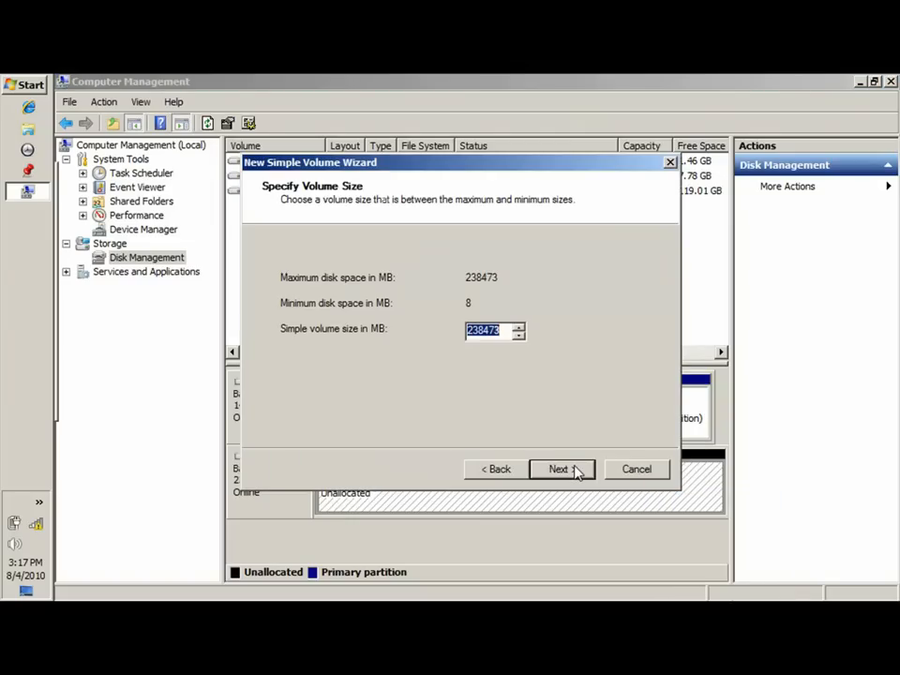
{"action": "left_click", "coordinate": [559, 469]}
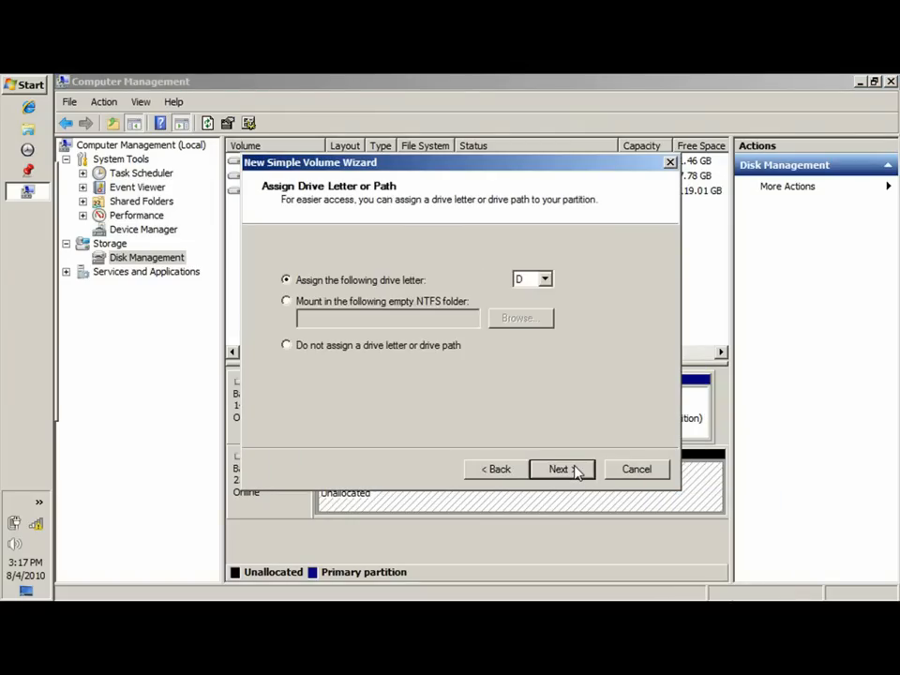
{"action": "mouse_move", "coordinate": [552, 286]}
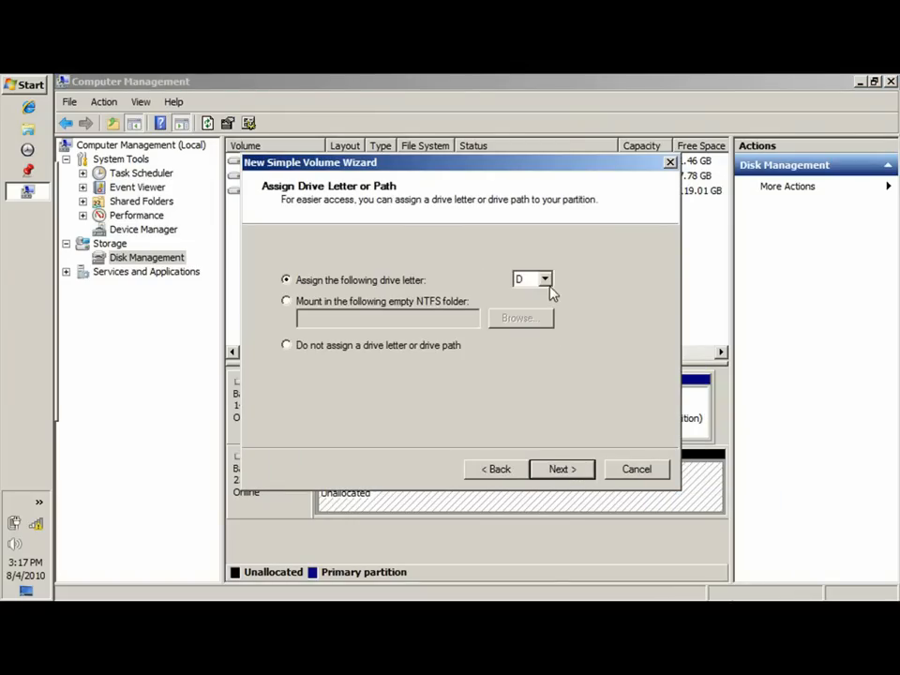
{"action": "left_click", "coordinate": [546, 280]}
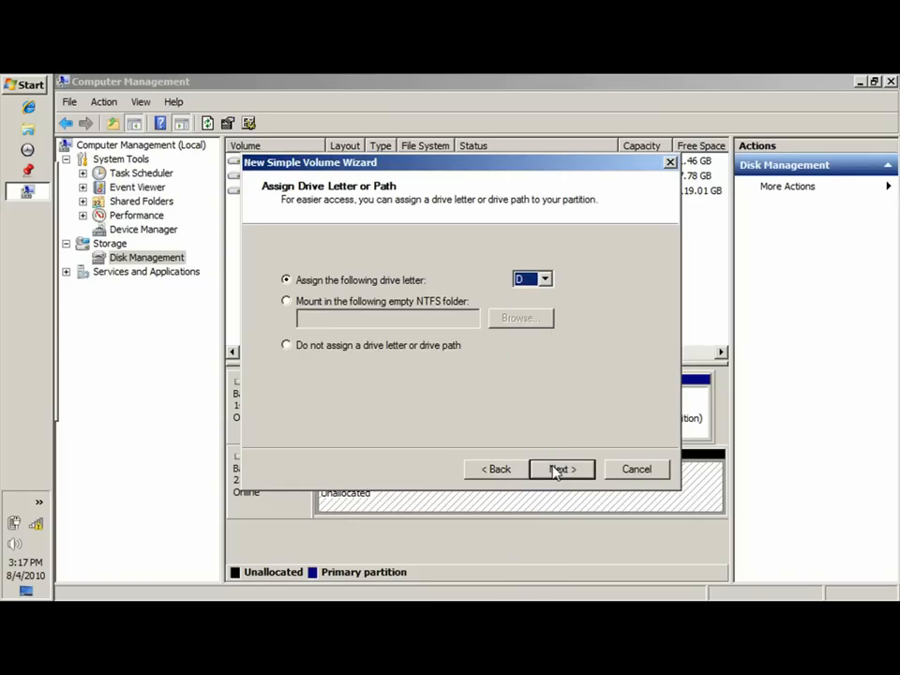
{"action": "left_click", "coordinate": [559, 469]}
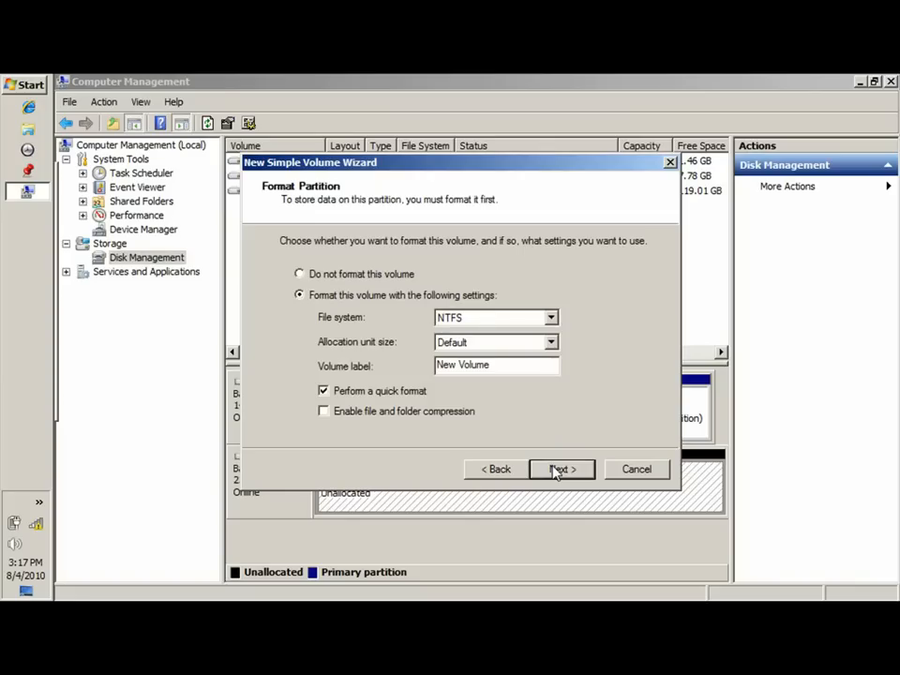
{"action": "mouse_move", "coordinate": [383, 302]}
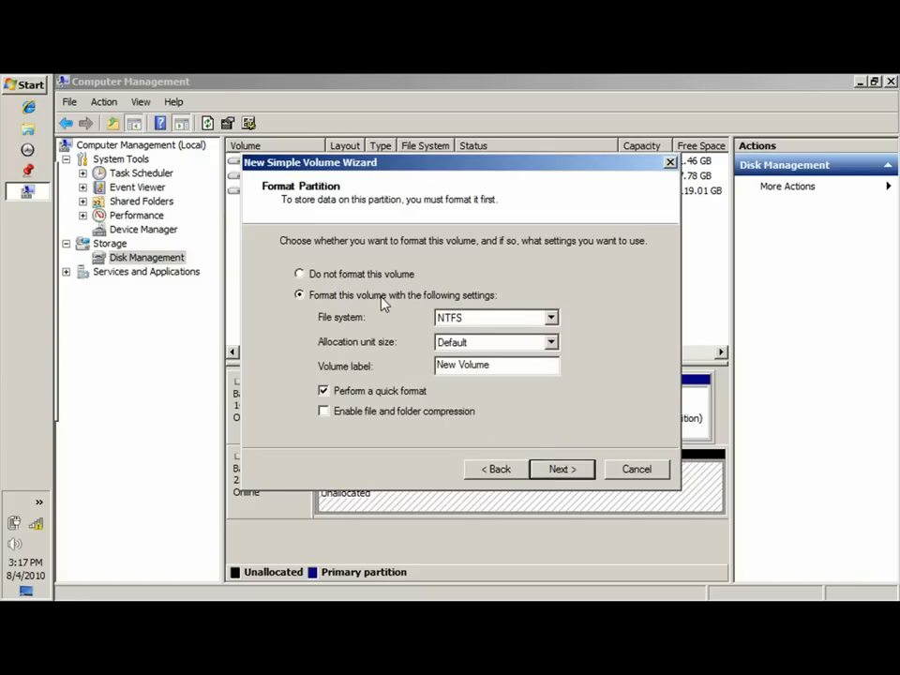
{"action": "mouse_move", "coordinate": [416, 360]}
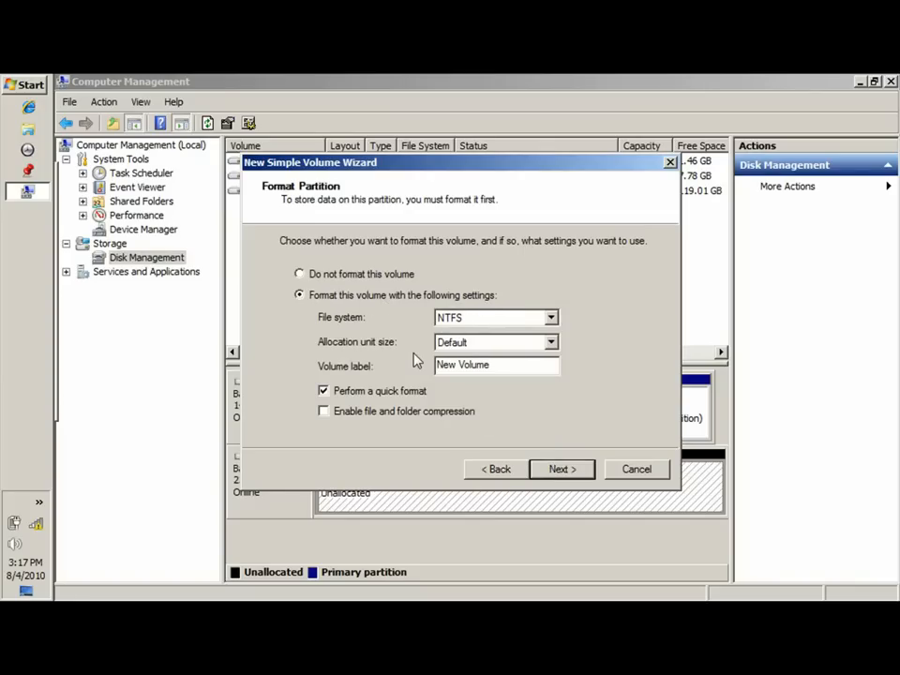
{"action": "mouse_move", "coordinate": [574, 311]}
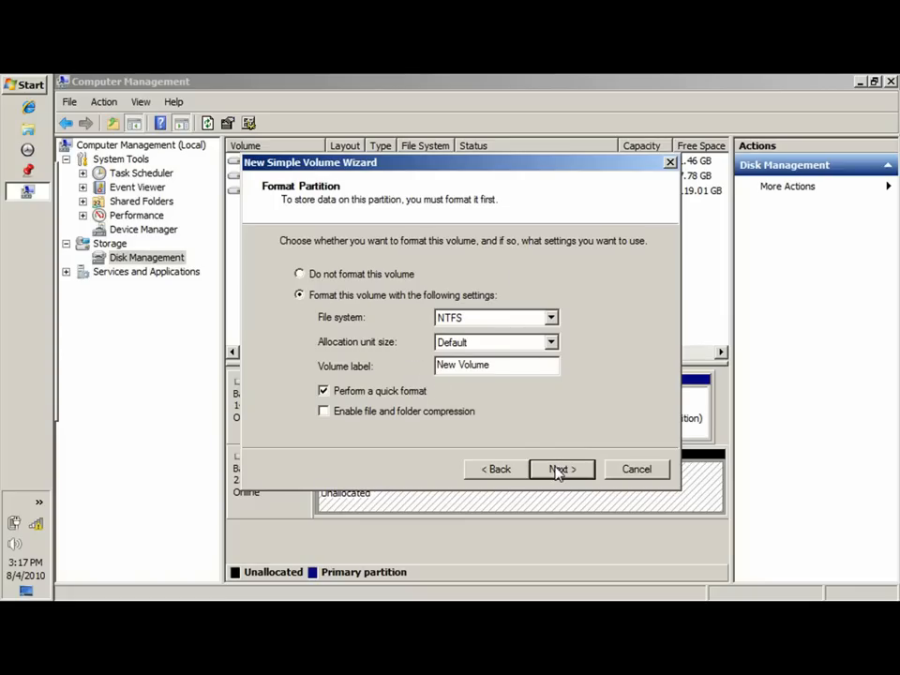
{"action": "left_click", "coordinate": [561, 469]}
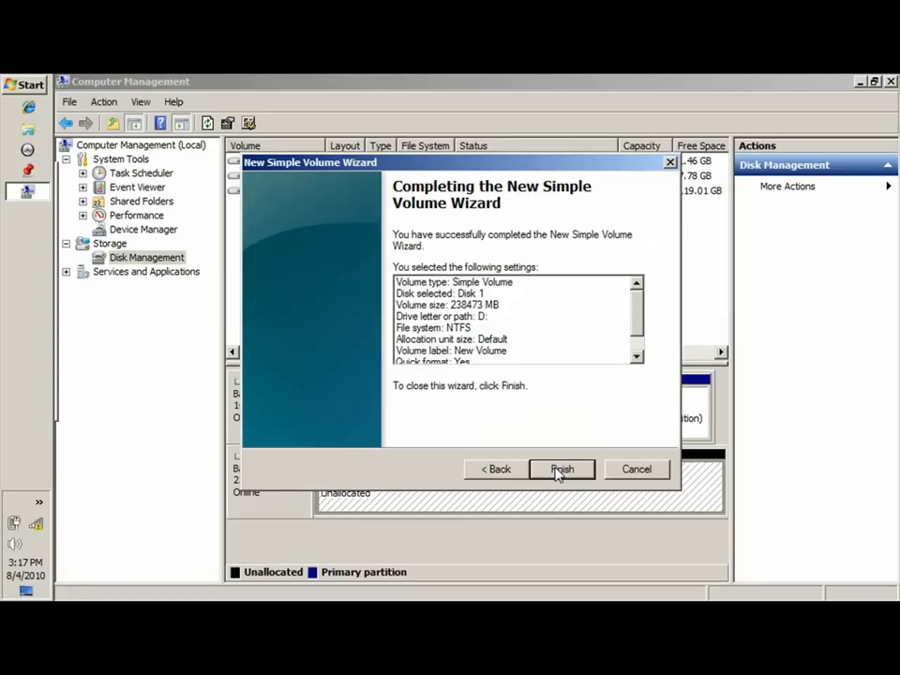
{"action": "left_click", "coordinate": [561, 469]}
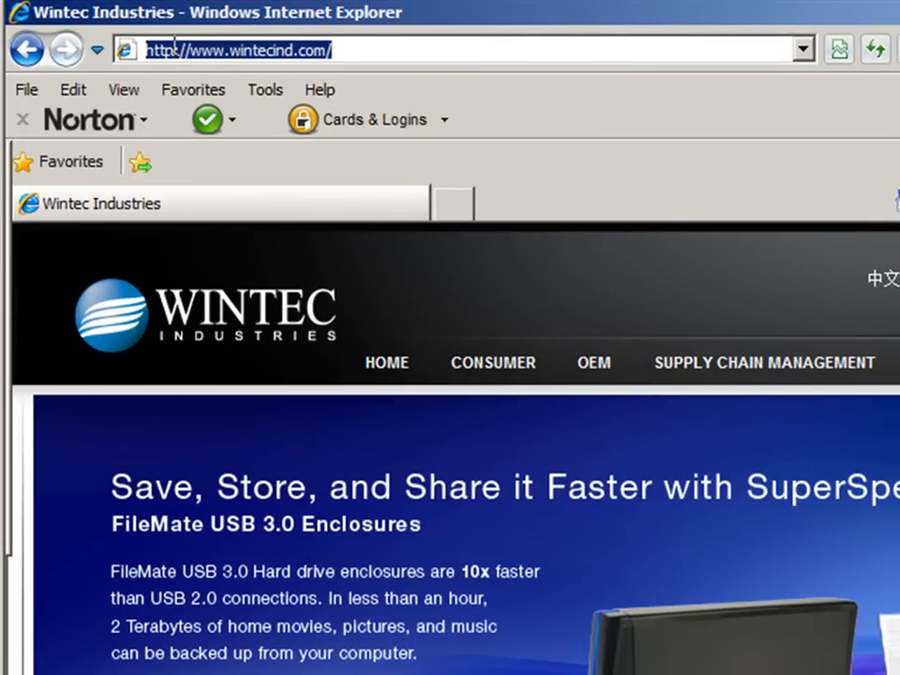
{"action": "mouse_move", "coordinate": [458, 49]}
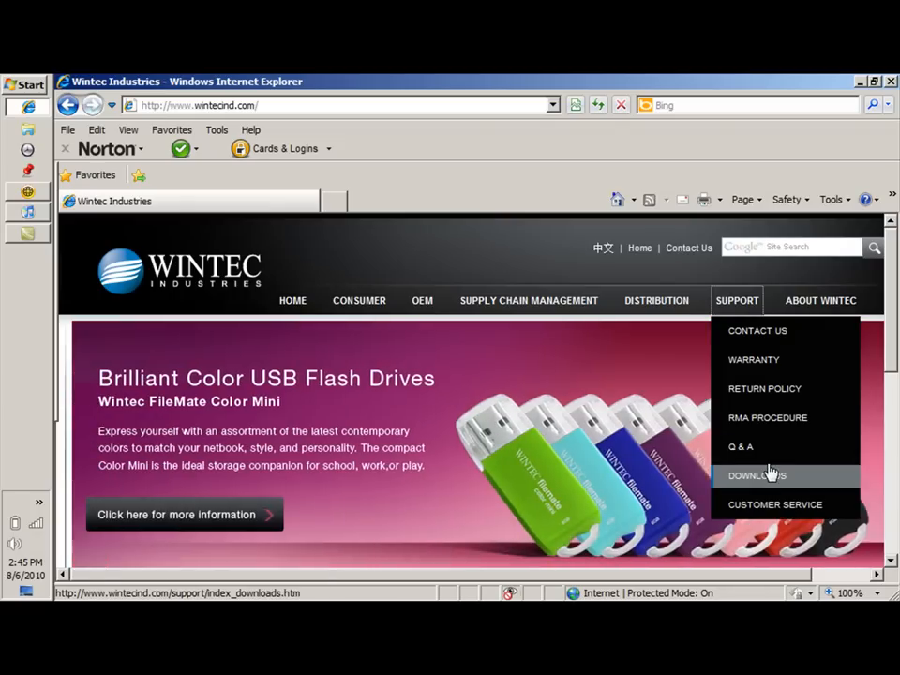
Step: Save the HDF-SU2S2_Win98SE_Installer.rar from Wintec's FileMate 3.5" hard drive enclosure driver downloads
{"action": "left_click", "coordinate": [758, 476]}
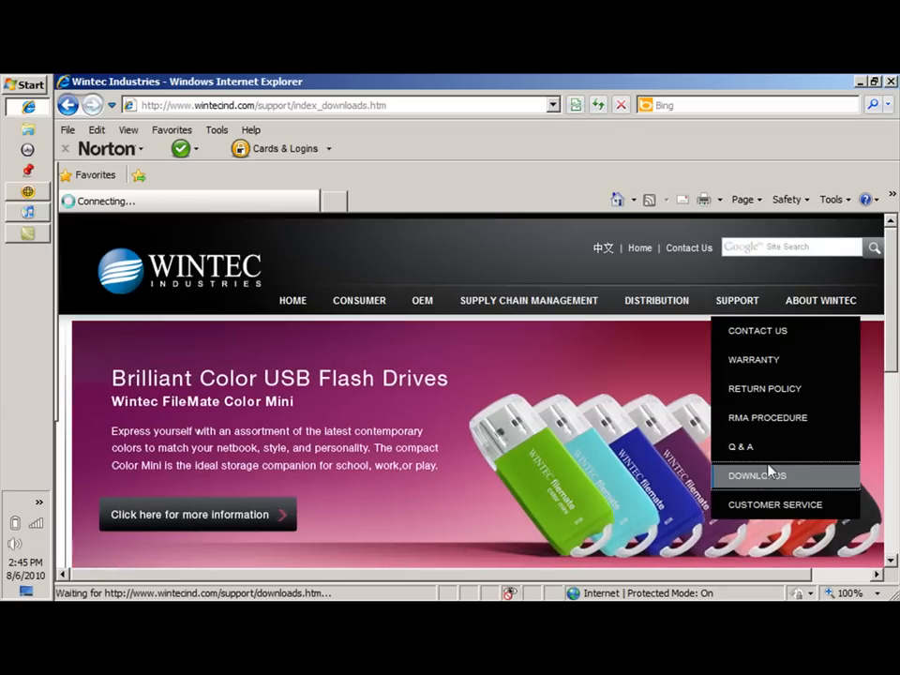
{"action": "left_click", "coordinate": [758, 477]}
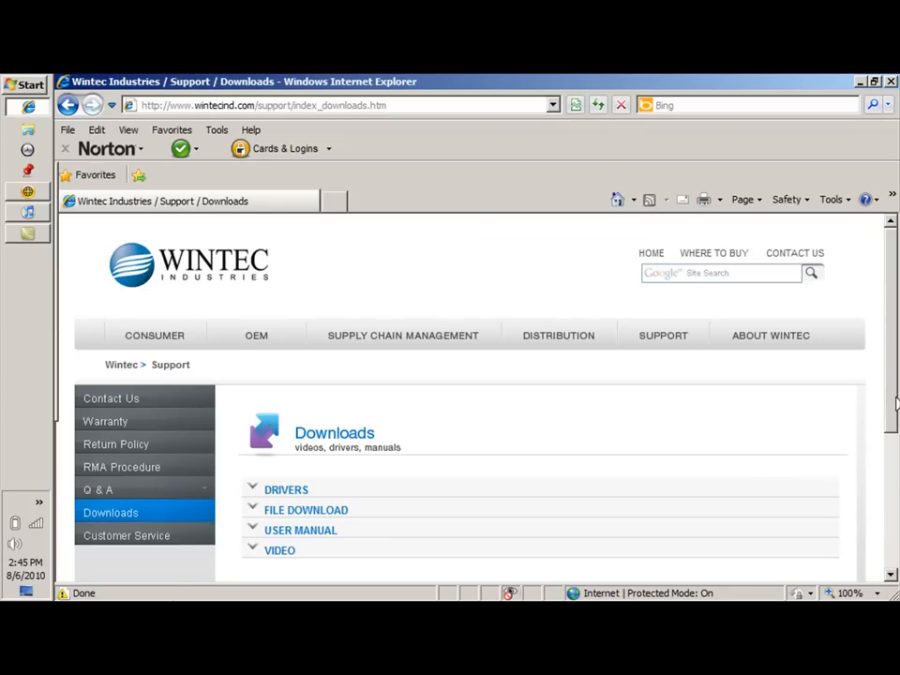
{"action": "scroll", "scroll_direction": "down", "scroll_amount": 3}
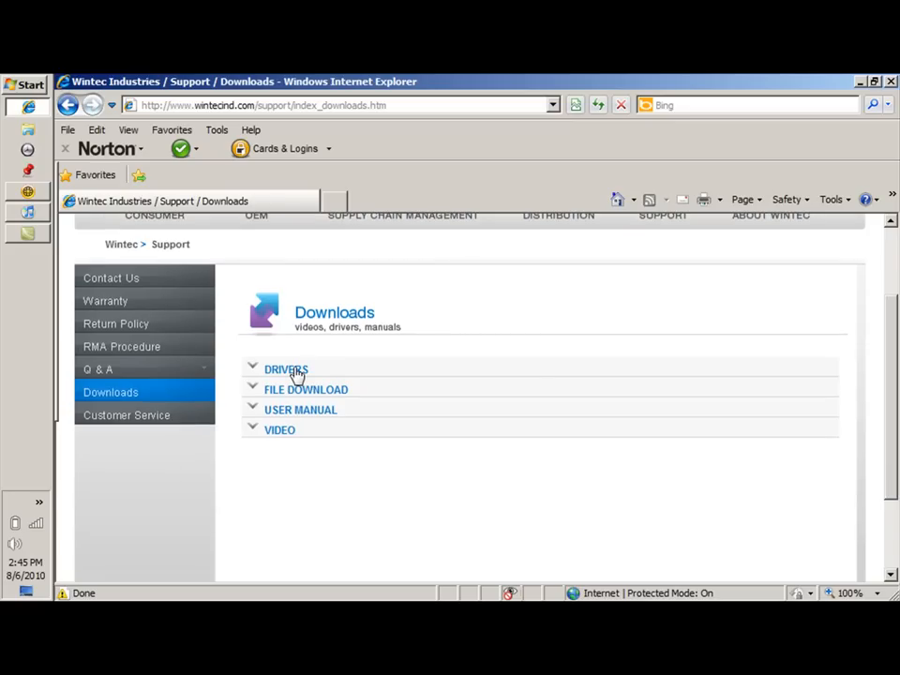
{"action": "left_click", "coordinate": [285, 368]}
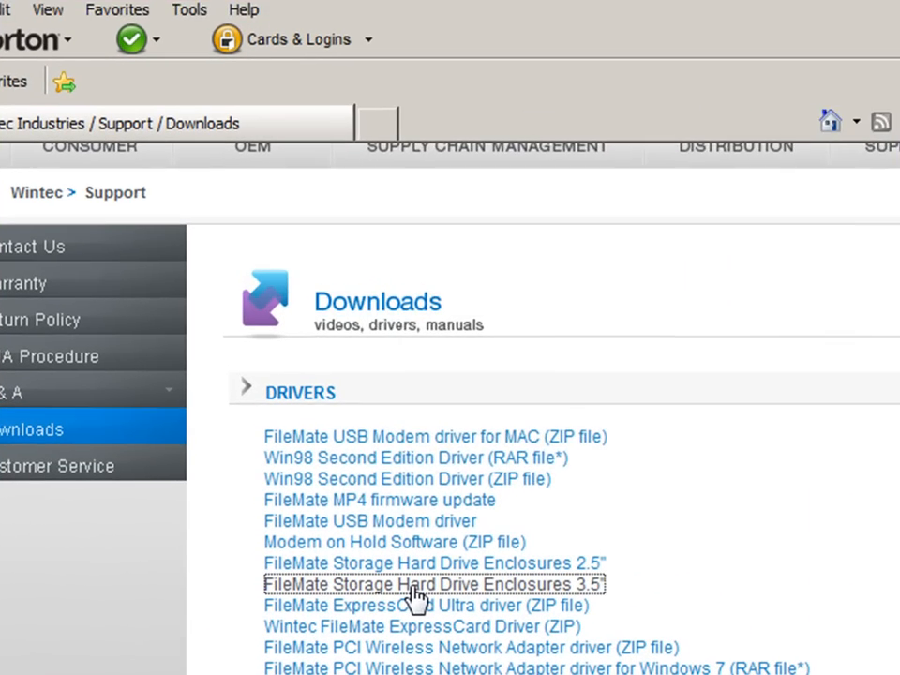
{"action": "left_click", "coordinate": [433, 585]}
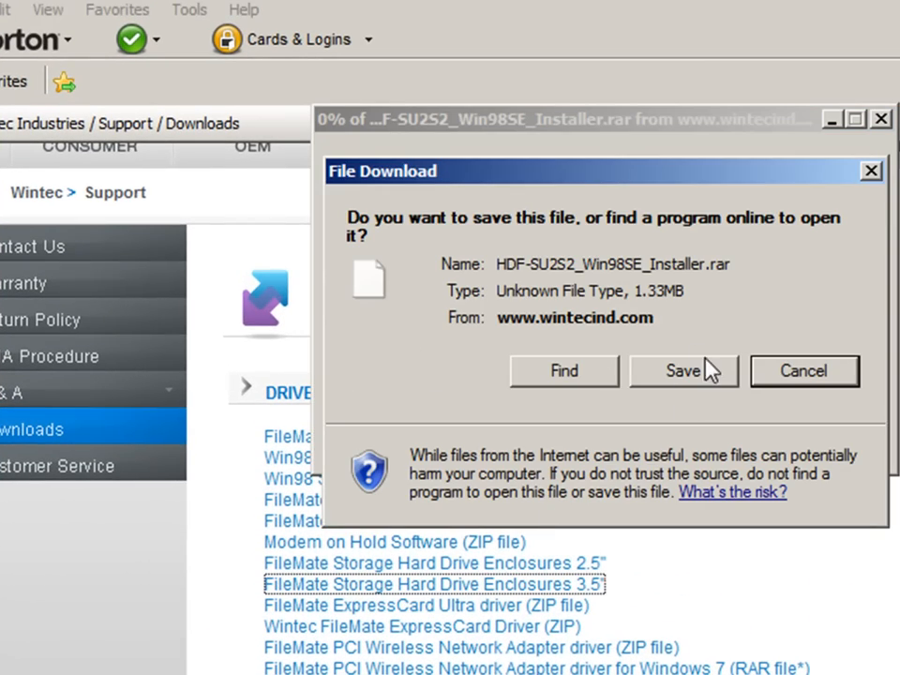
{"action": "left_click", "coordinate": [803, 371]}
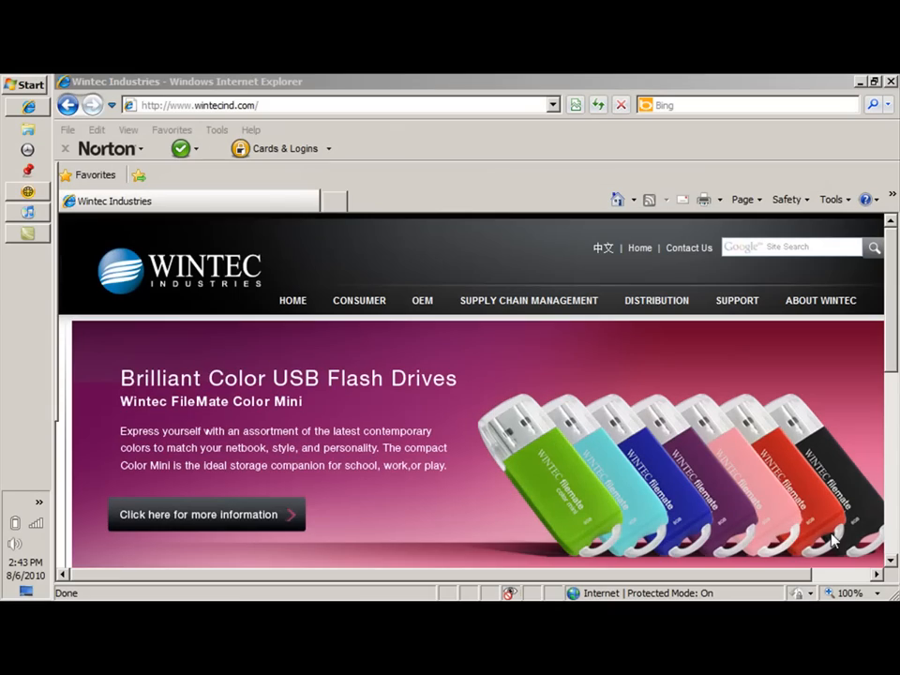